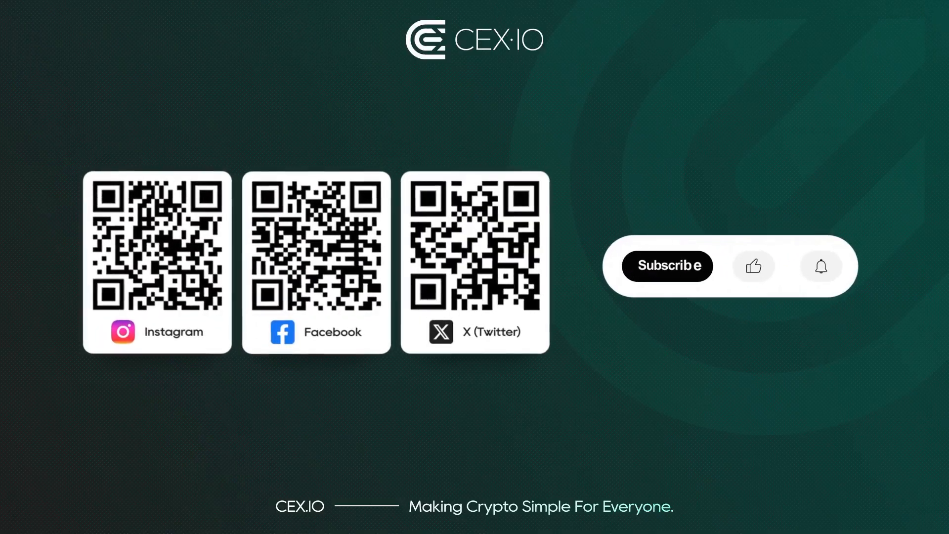
- Play the CEX.IO outro card until the Subscribe prompt turns into an orange Subscribed with sparkles
left_click(667, 265)
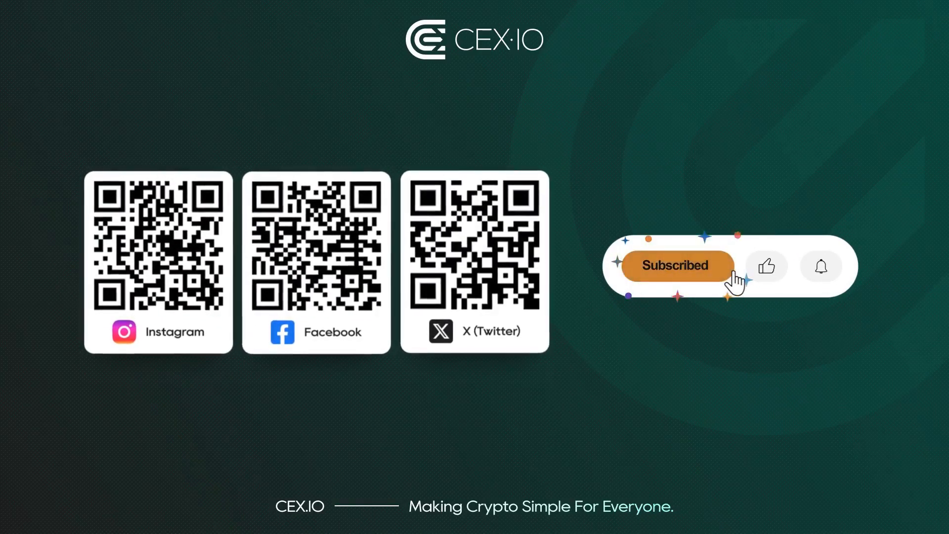